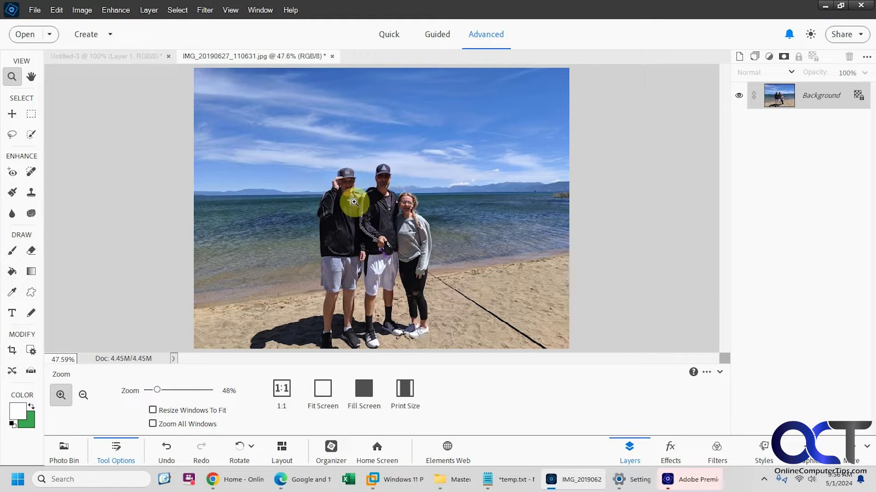
mouse_move(326, 230)
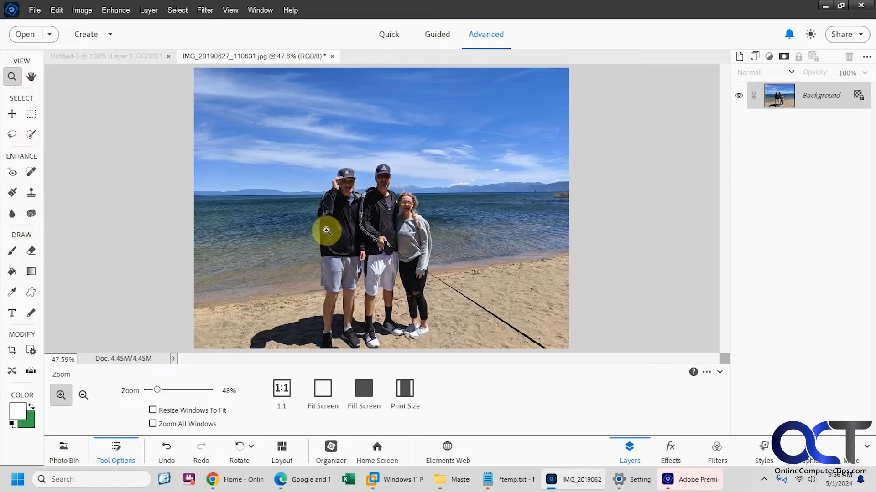
mouse_move(324, 232)
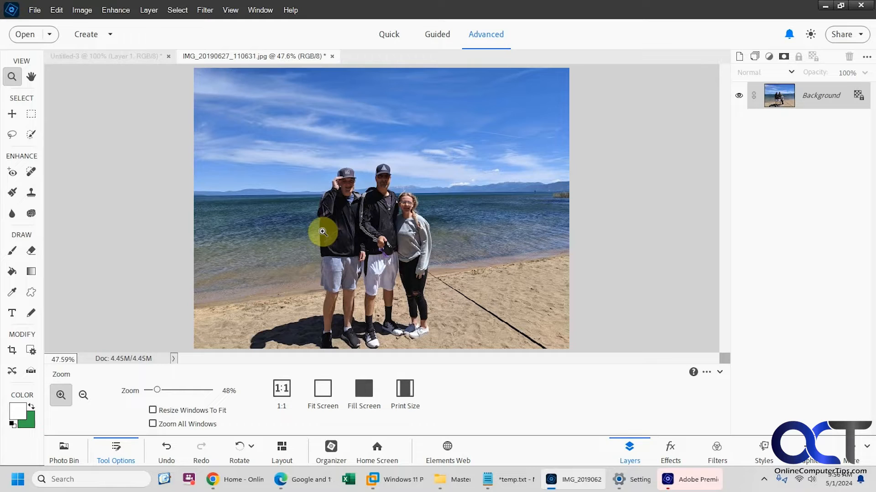
mouse_move(322, 232)
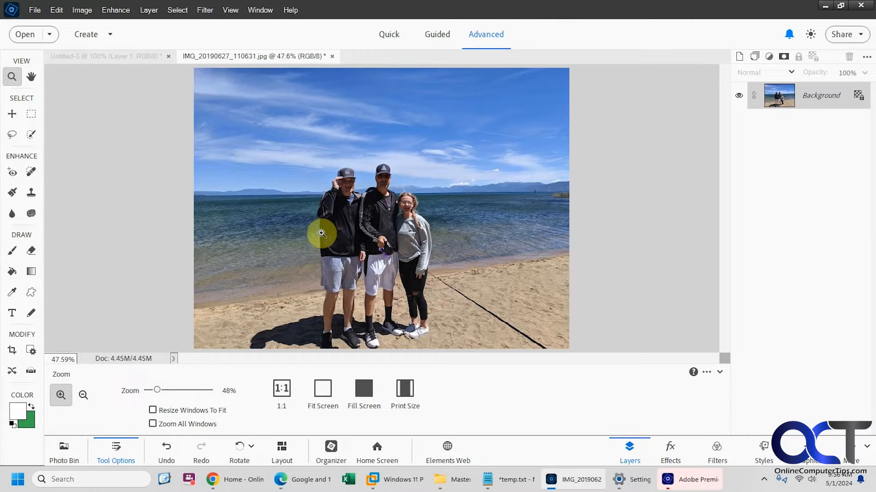
mouse_move(263, 145)
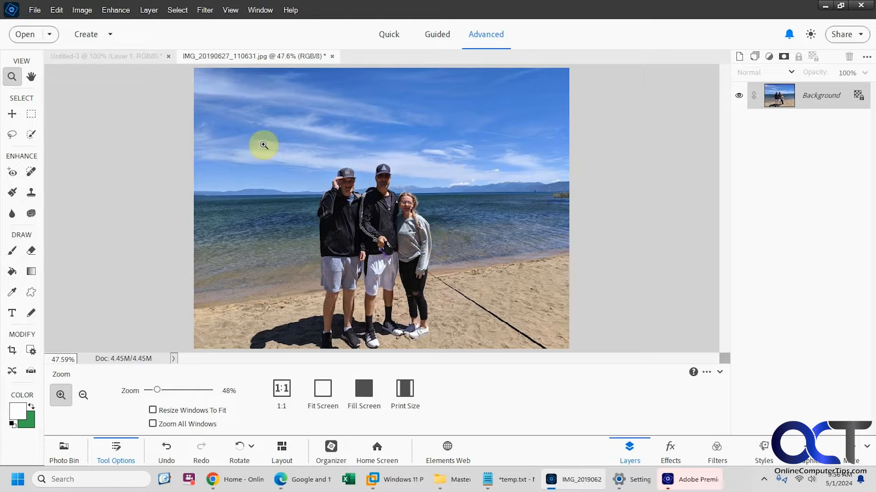
Step: Start the guided Object Removal edit and auto-select the three people on the beach
left_click(64, 448)
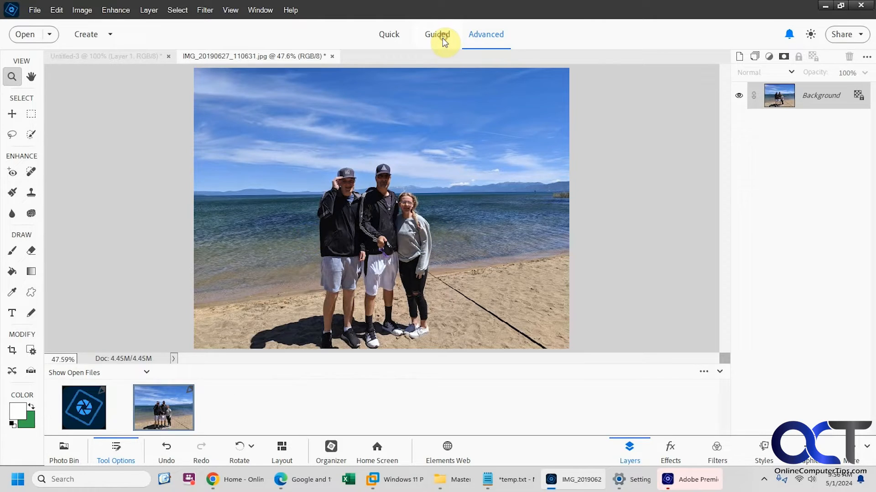
left_click(437, 34)
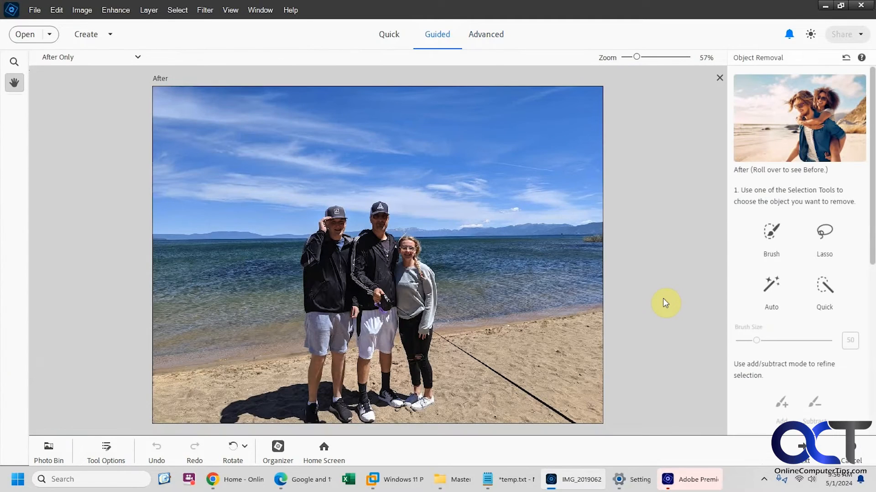
mouse_move(738, 229)
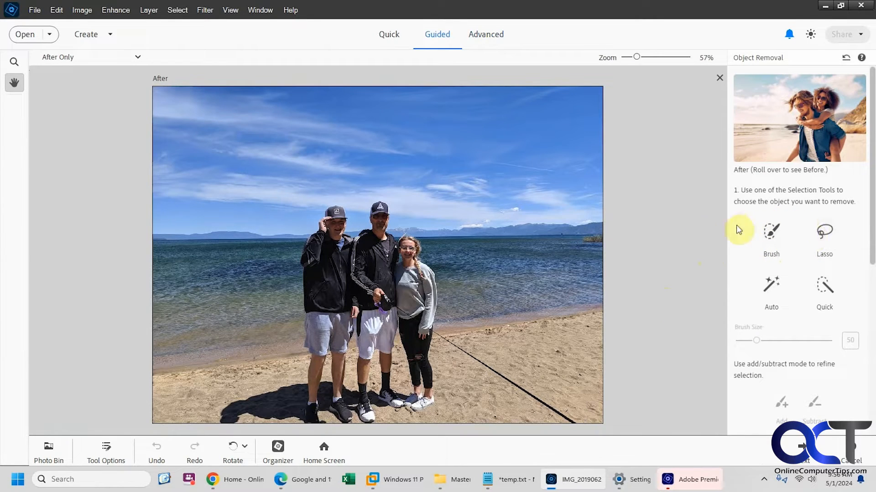
mouse_move(477, 239)
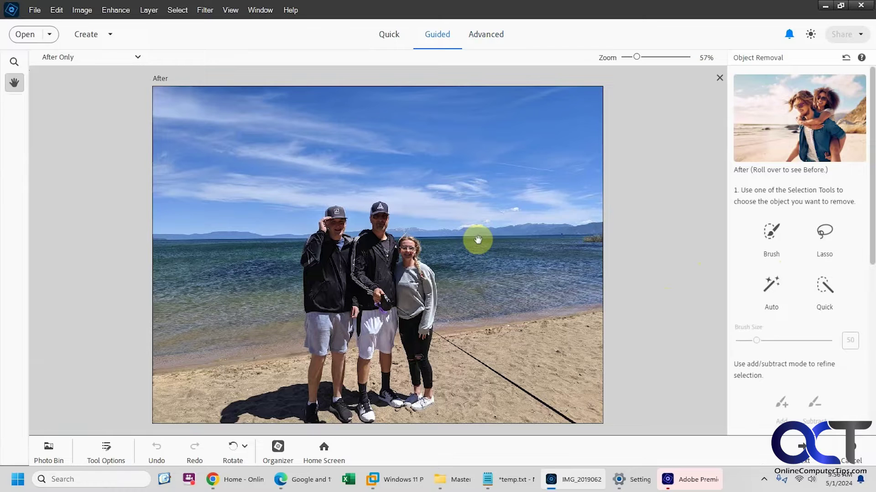
left_click(771, 284)
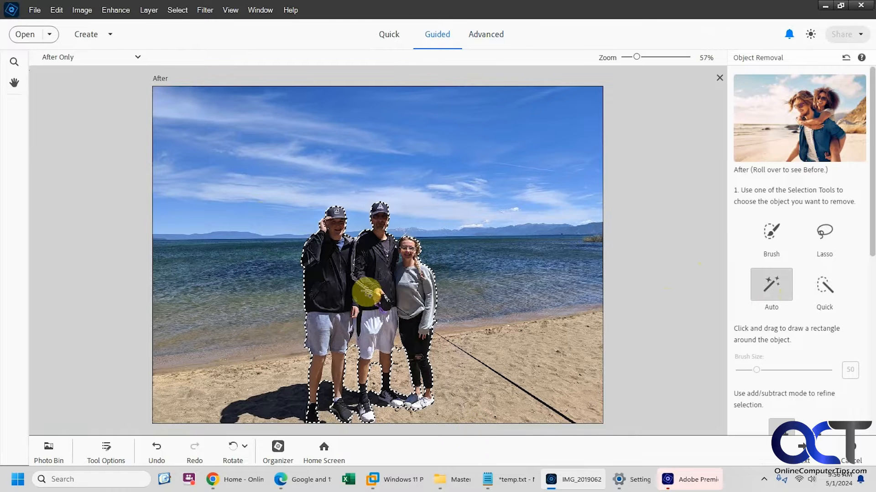
scroll("down", 3)
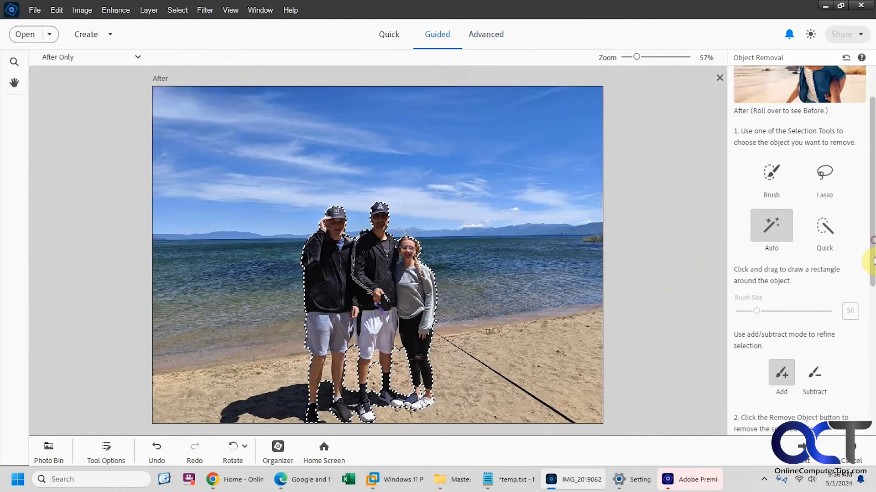
scroll("down", 3)
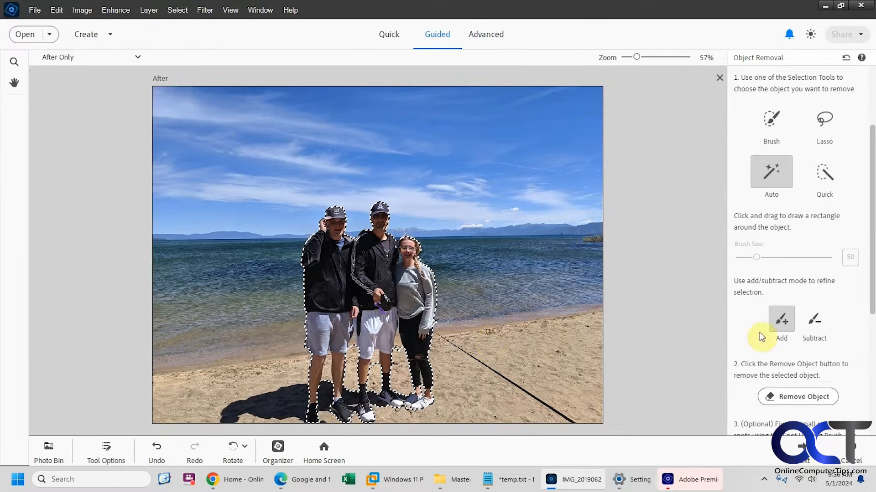
mouse_move(292, 401)
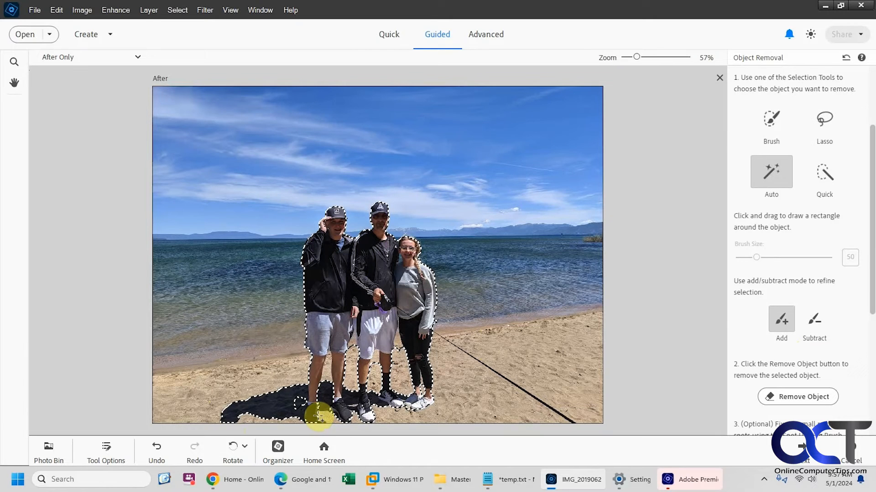
mouse_move(508, 306)
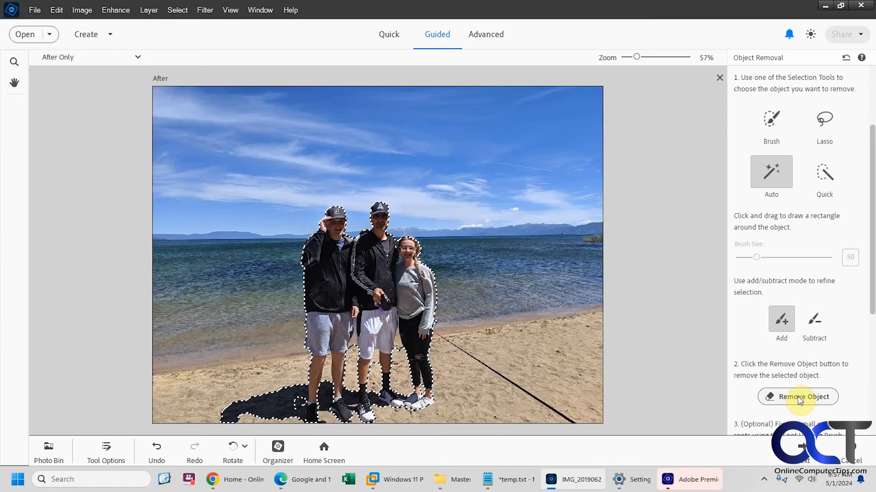
Step: Remove the selected people and their shadows from the photo
left_click(797, 396)
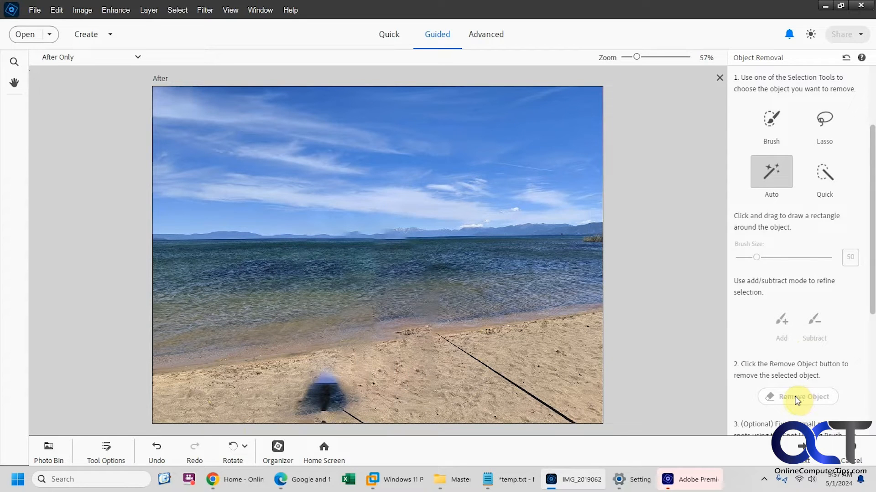
left_click(798, 397)
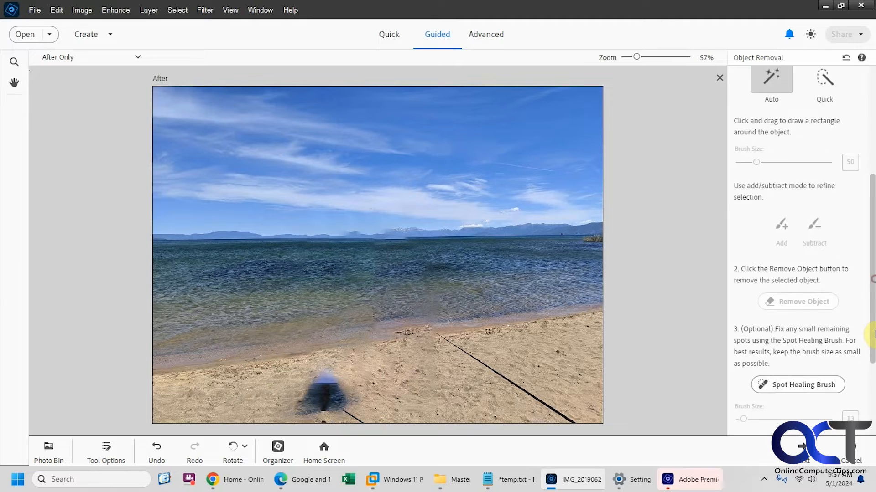
scroll("down", 3)
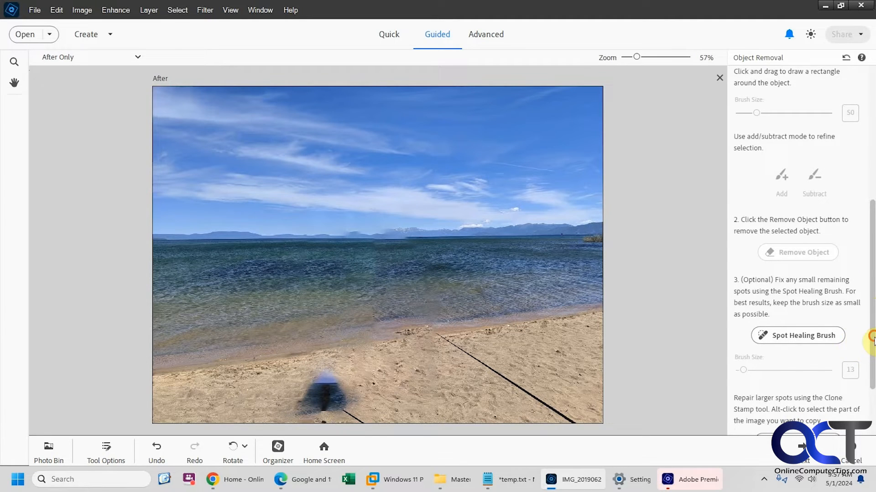
scroll("down", 3)
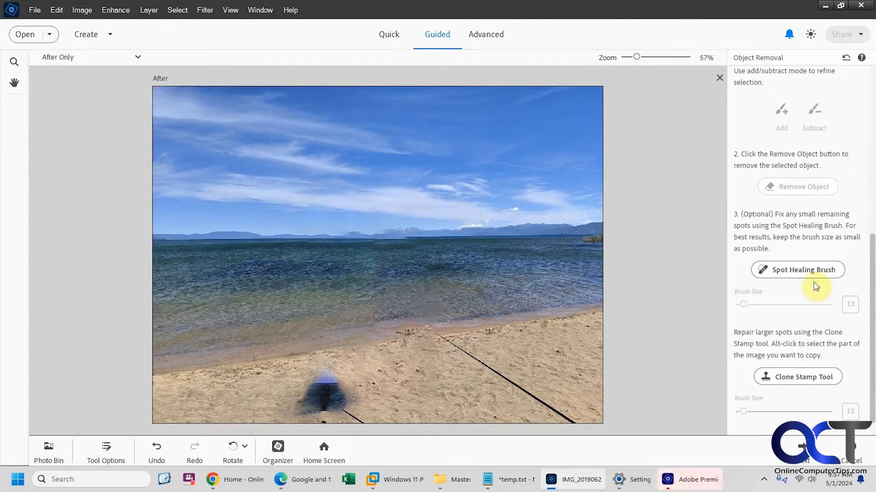
Step: Resize the Spot Healing Brush and heal the rope line out of the sand
left_click(797, 270)
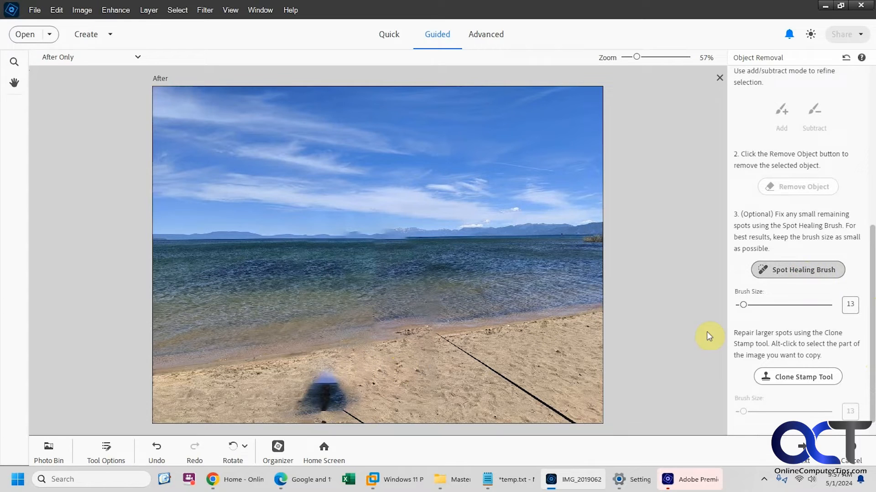
left_click_drag(744, 304, 769, 304)
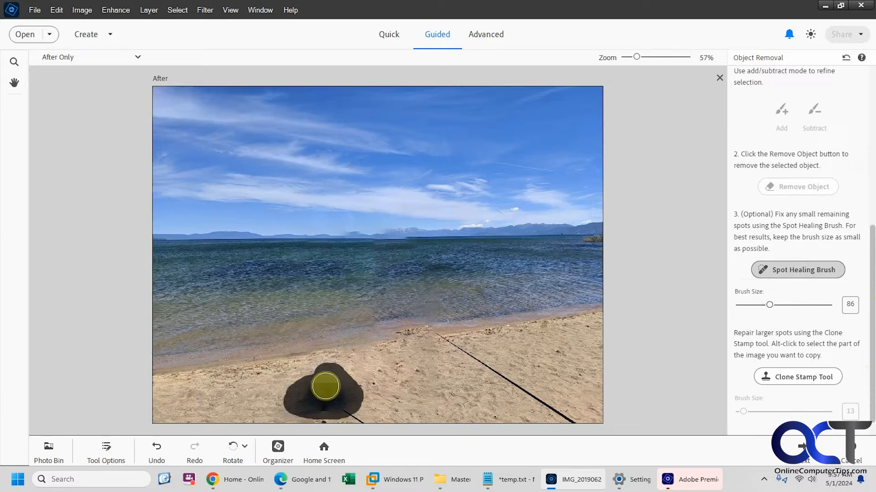
left_click(453, 381)
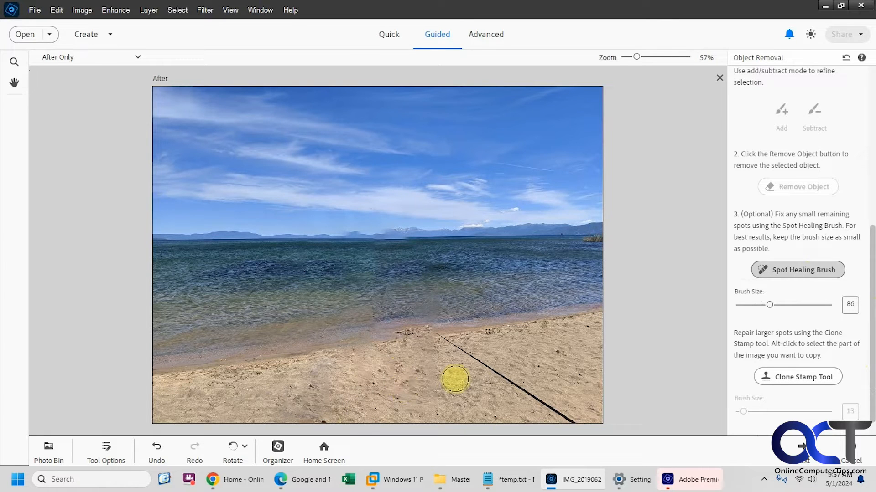
left_click_drag(769, 305, 757, 311)
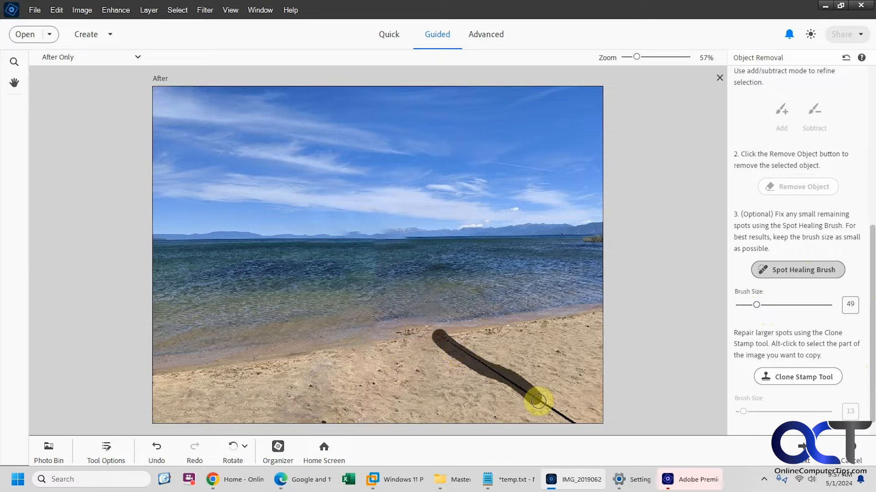
left_click_drag(539, 401, 569, 417)
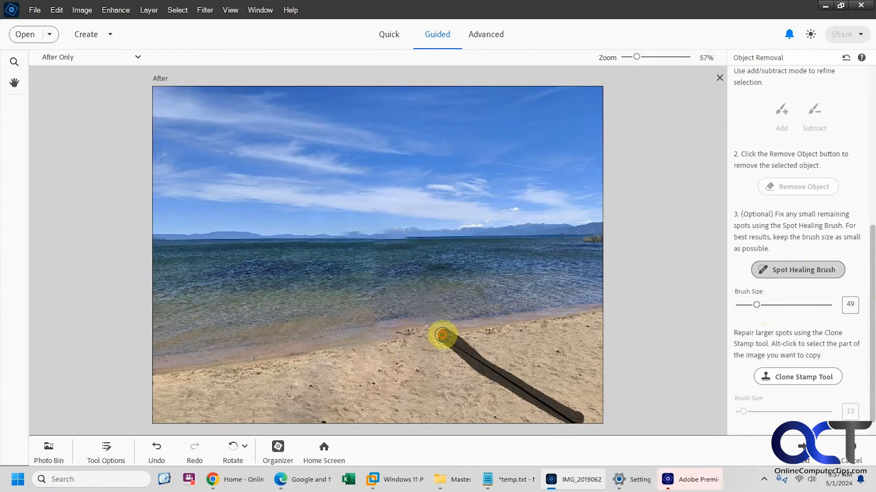
left_click_drag(444, 335, 466, 356)
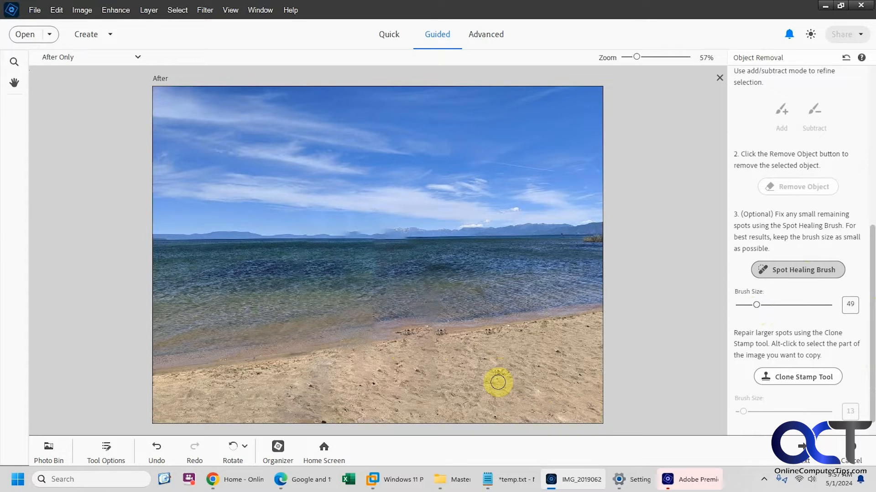
mouse_move(435, 334)
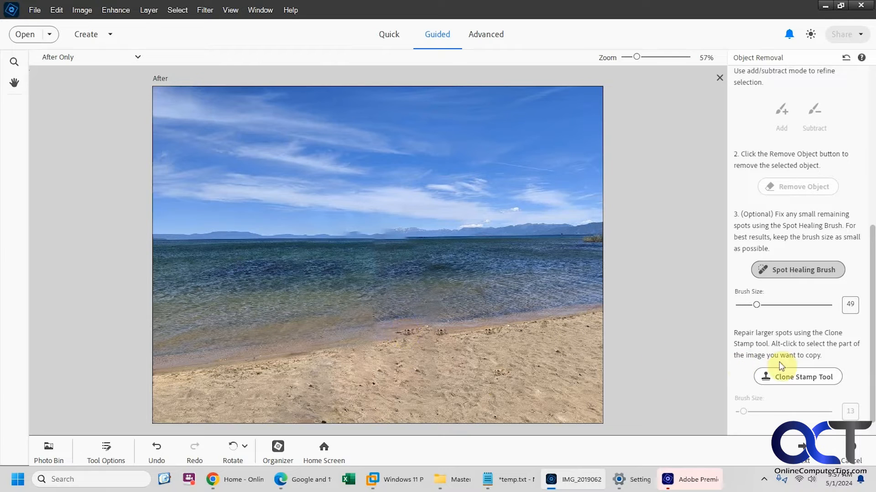
left_click(797, 377)
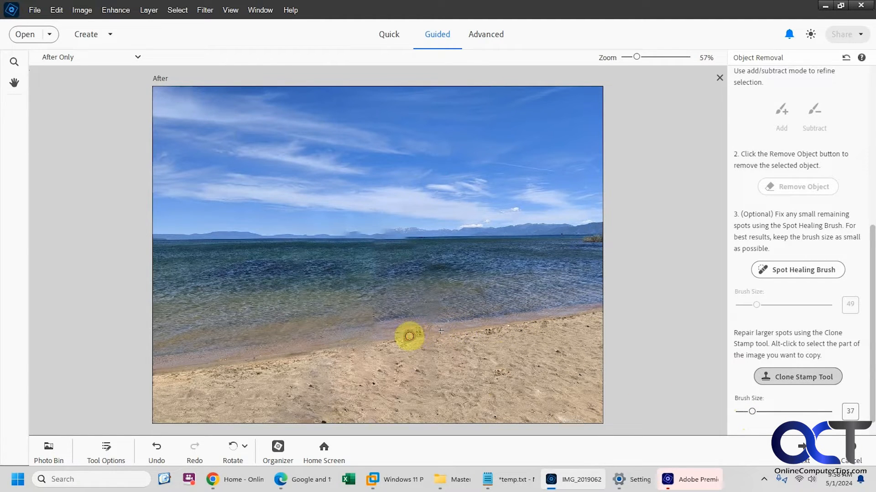
mouse_move(434, 326)
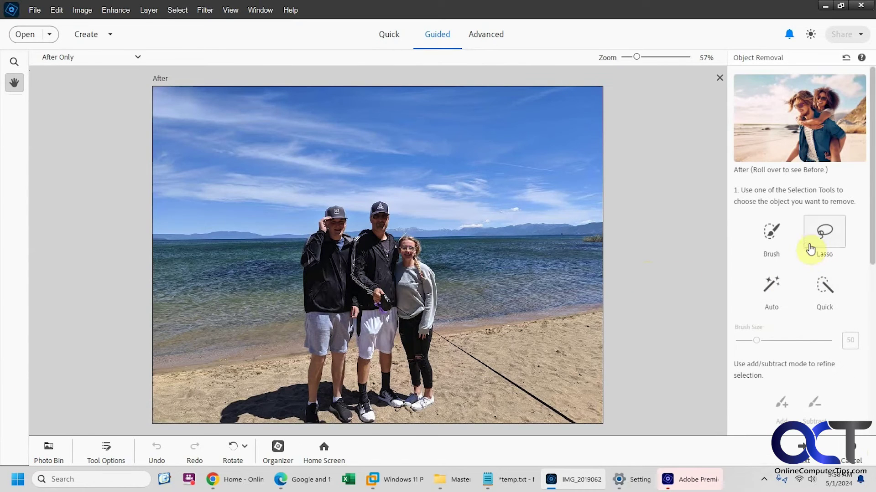
Step: Brush a removal selection over the people, their shadows and the rope line
left_click(771, 234)
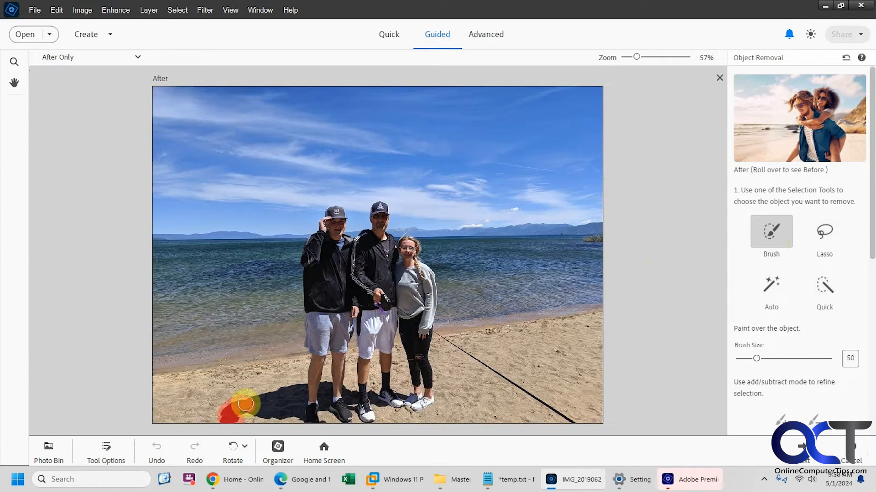
left_click_drag(245, 404, 298, 385)
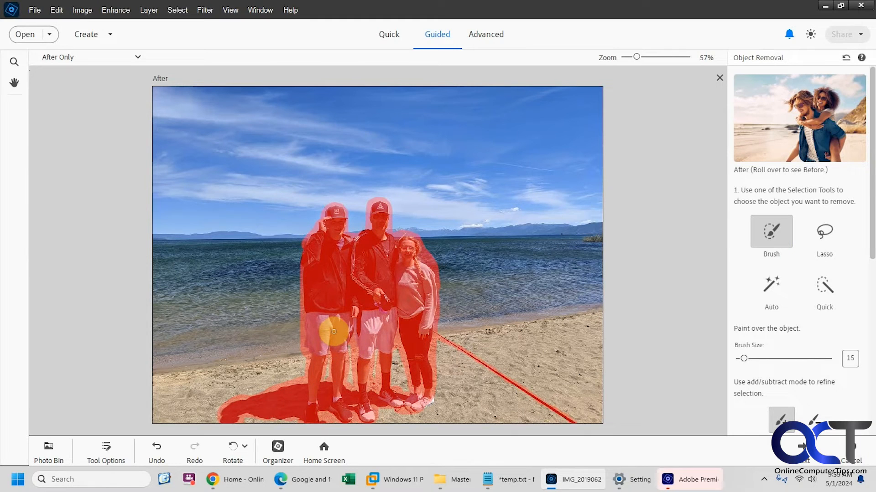
left_click_drag(334, 332, 283, 405)
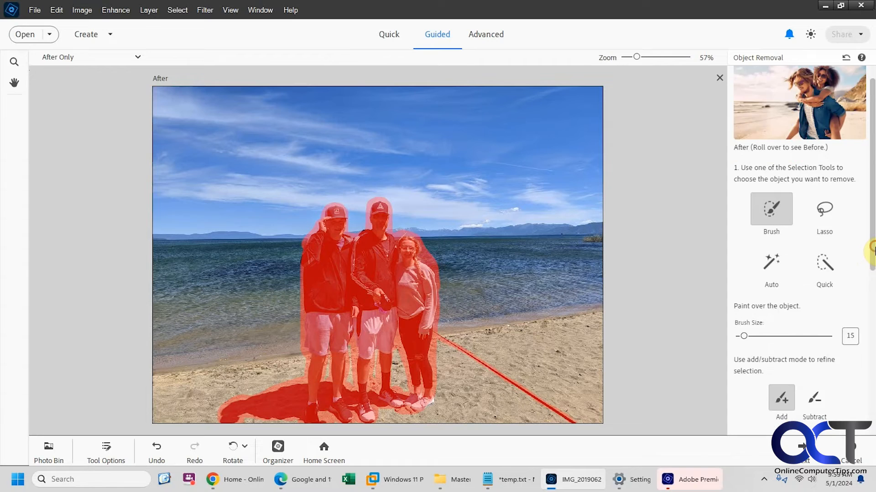
scroll("down", 3)
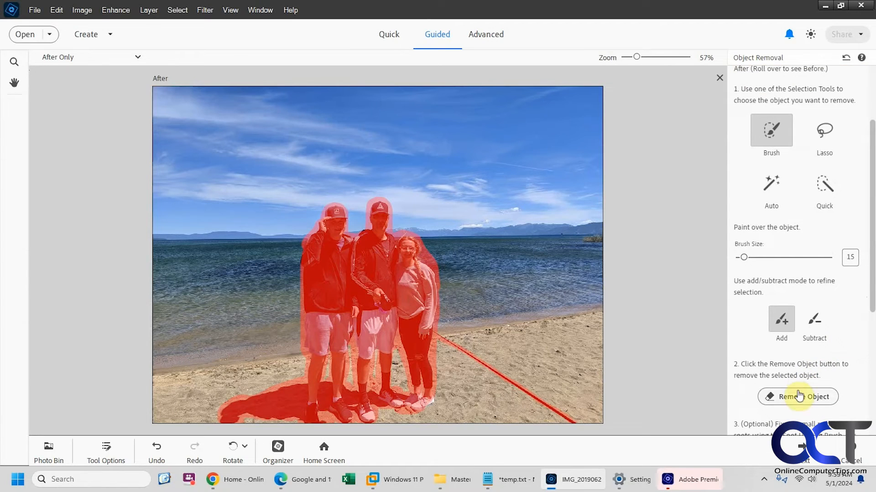
Step: Apply Remove Object to erase the marked people, shadows and rope
left_click(798, 397)
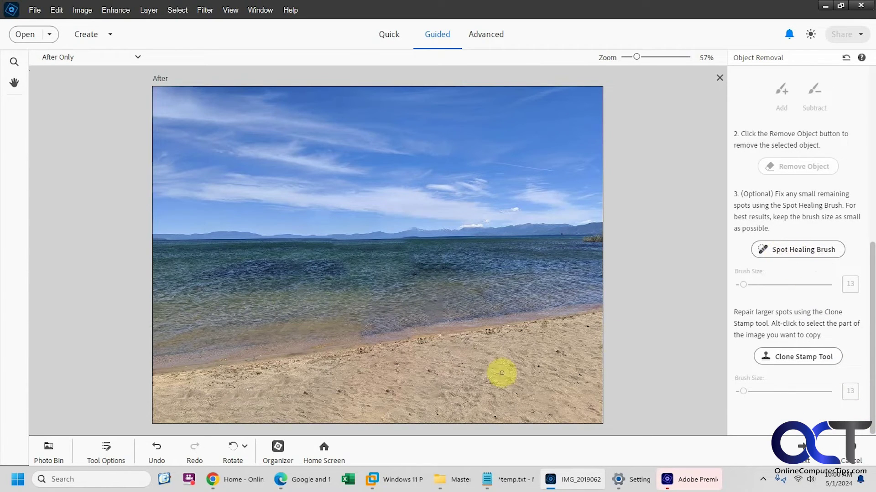
mouse_move(548, 372)
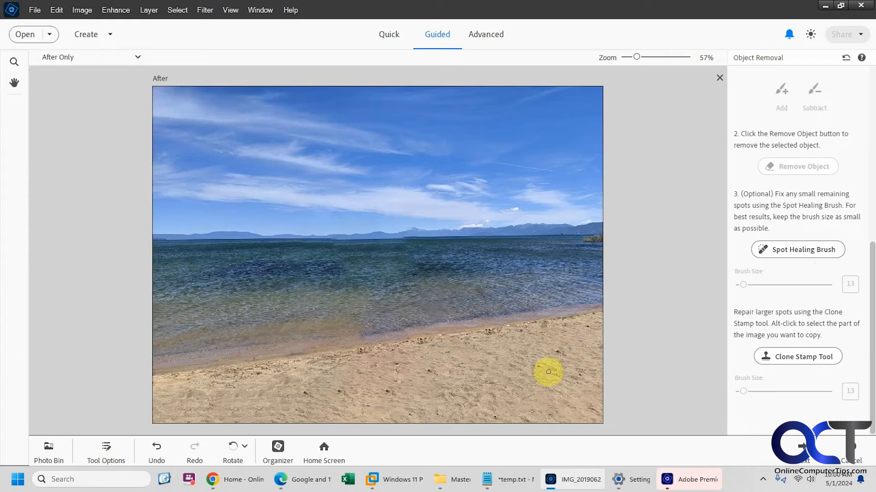
mouse_move(595, 309)
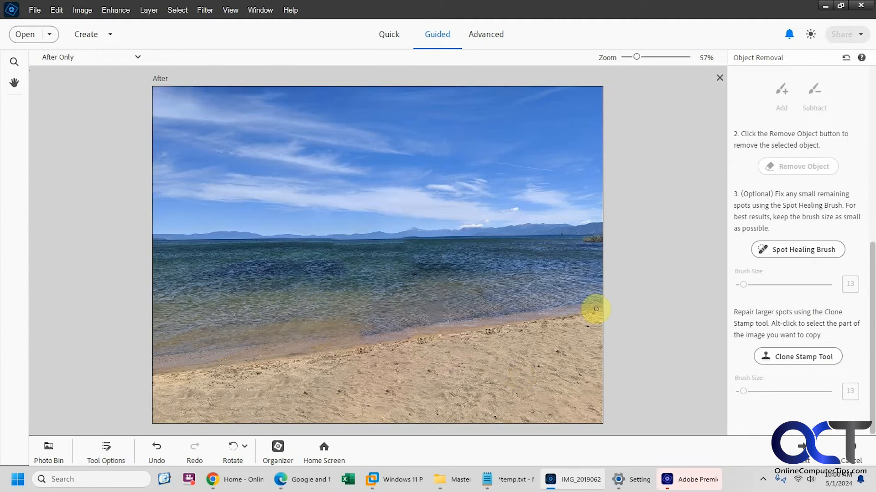
mouse_move(568, 309)
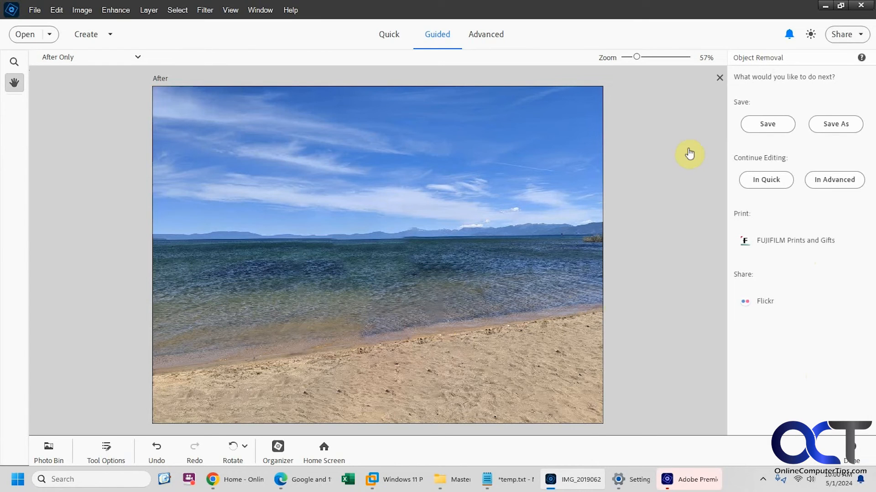
mouse_move(834, 154)
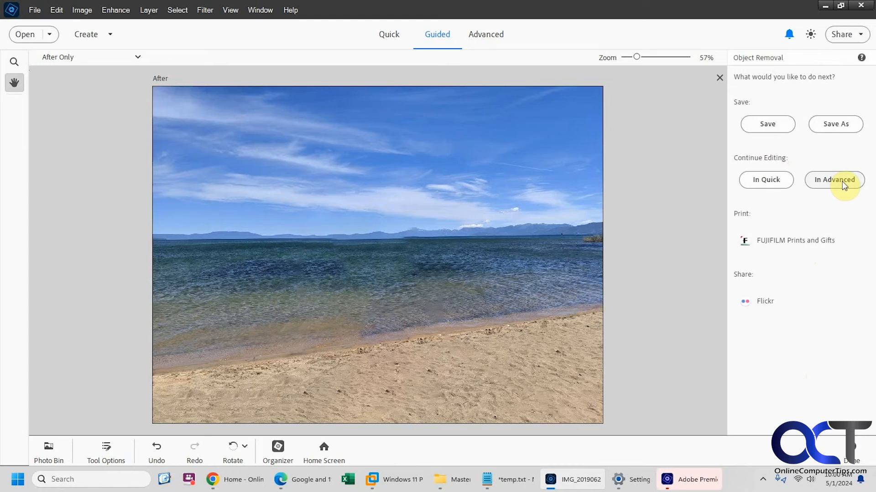
Step: Continue editing the cleaned beach photo in the Advanced workspace
left_click(834, 180)
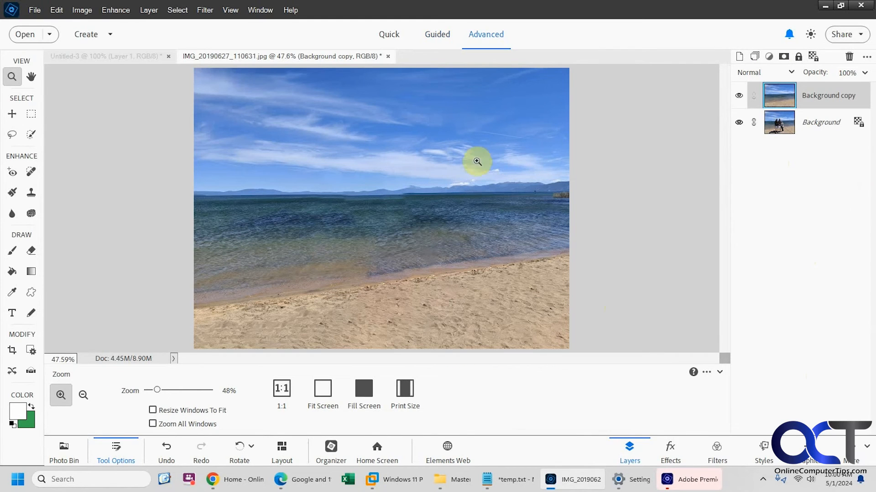
mouse_move(308, 223)
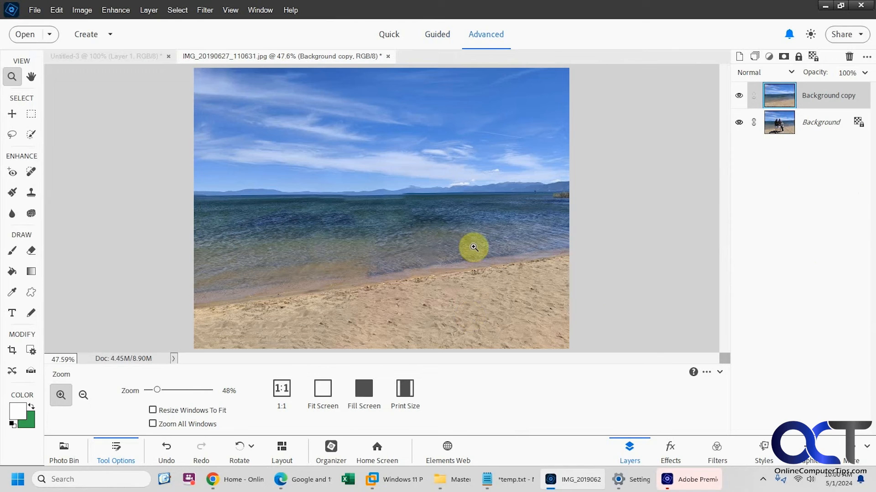
Step: Return to the Guided edits gallery
left_click(435, 34)
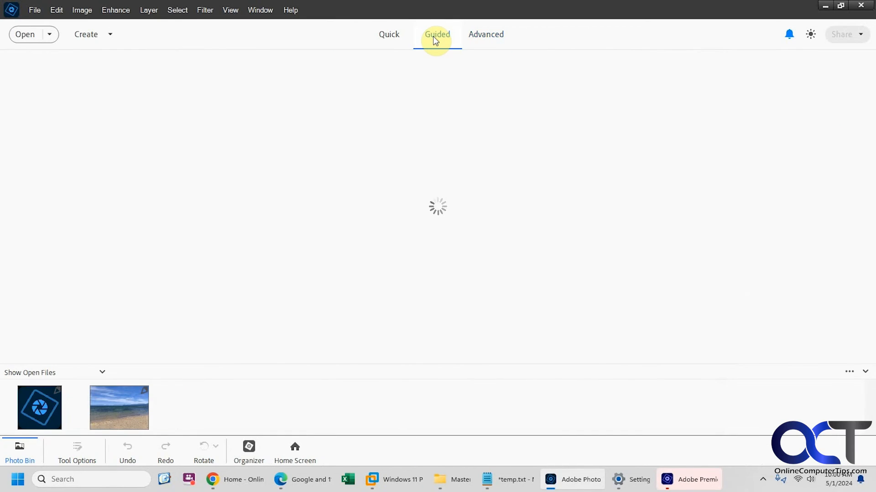
left_click(437, 34)
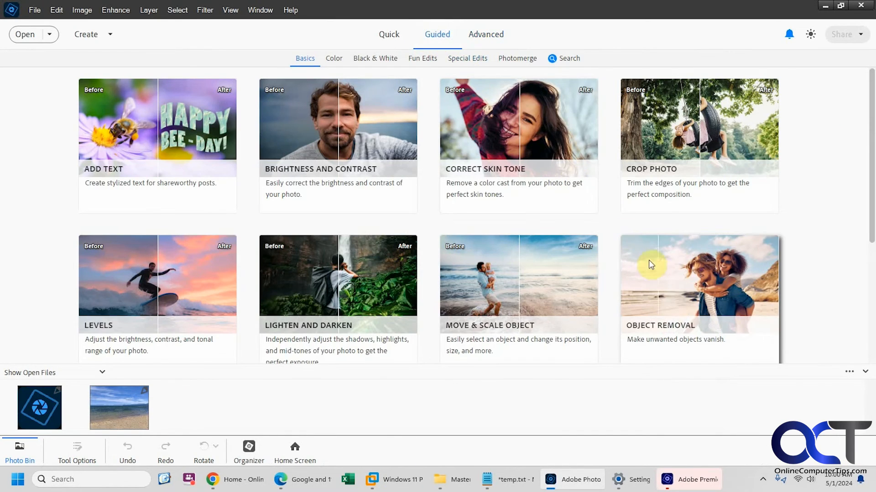